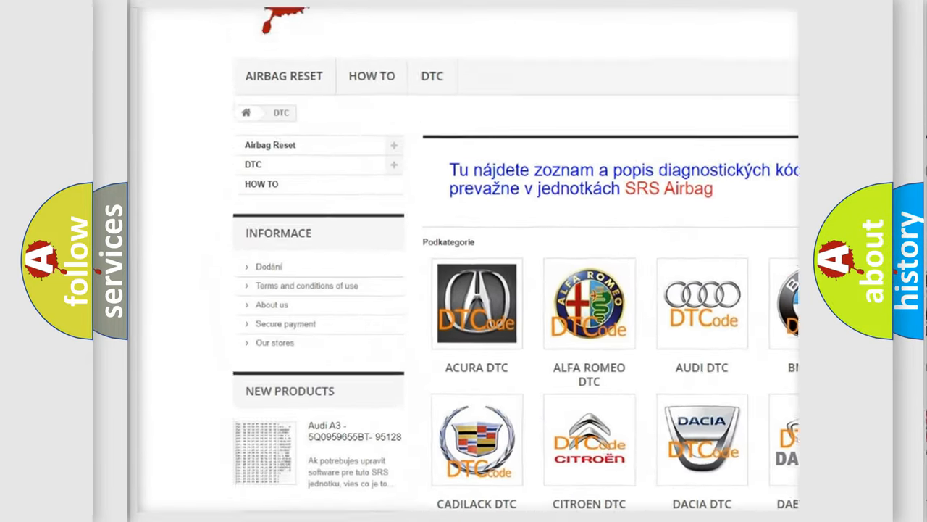
pyautogui.scroll(-3)
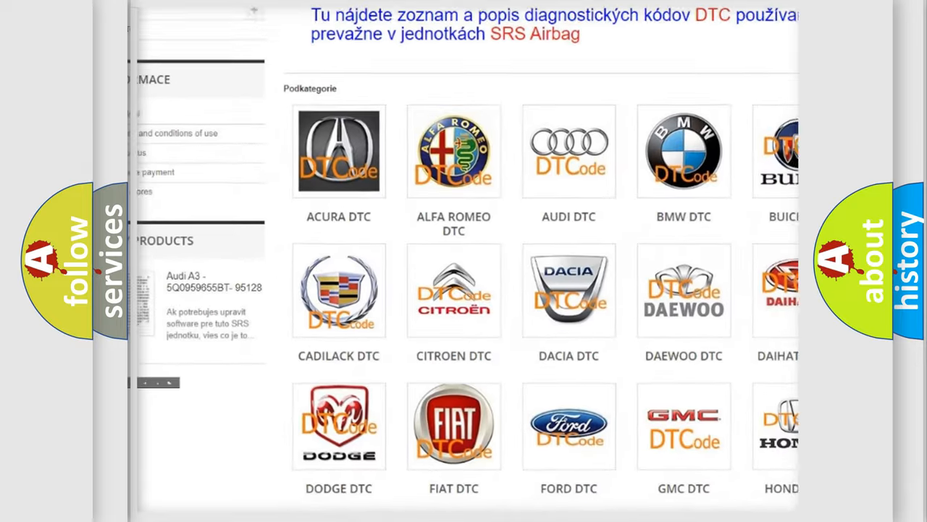